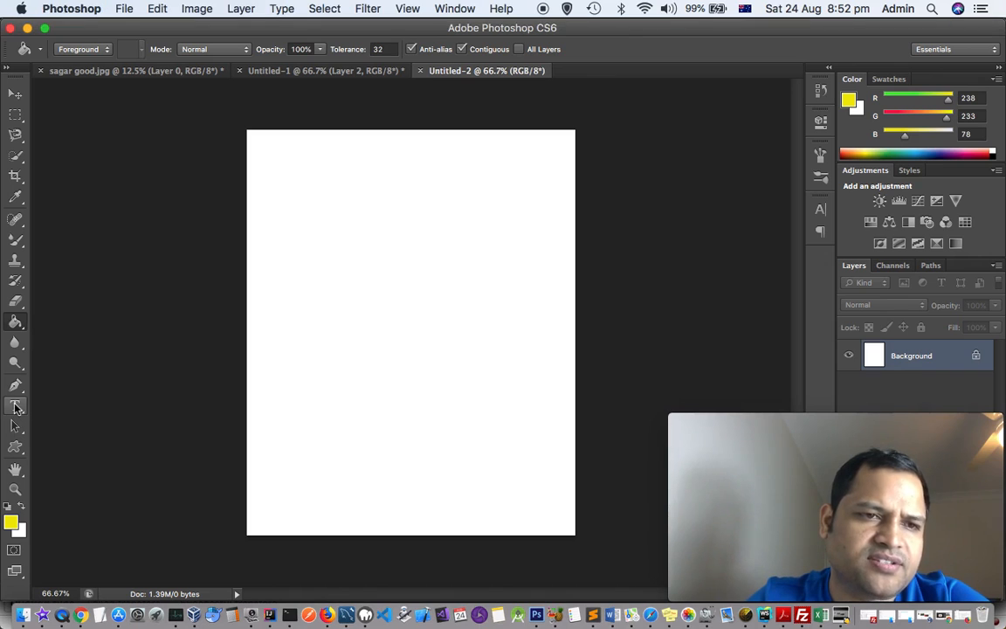
- Type the word 'Text' in bold yellow Comic Sans near the top of the canvas
left_click(14, 405)
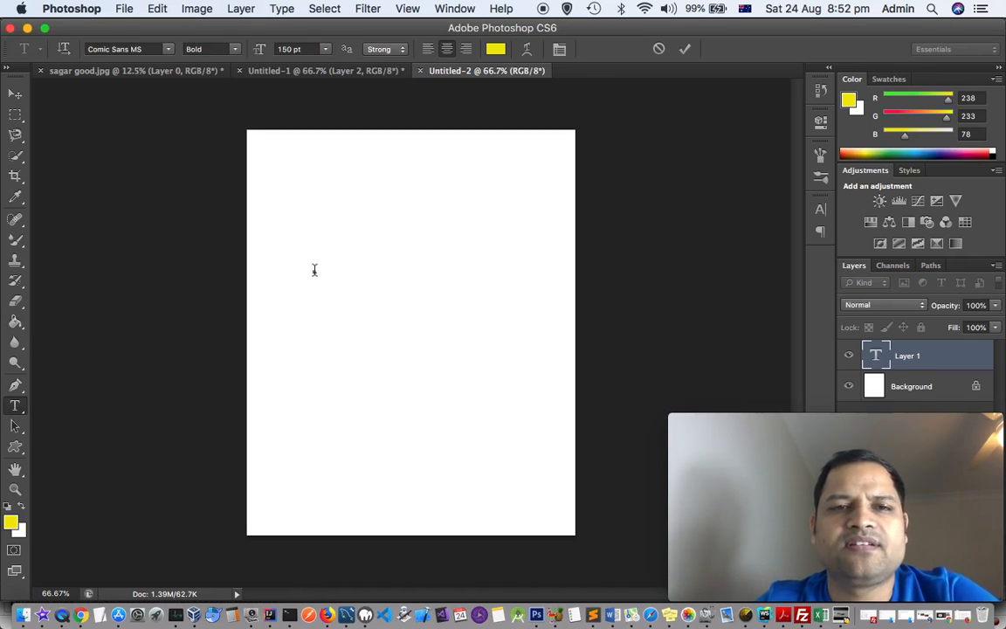
type("T")
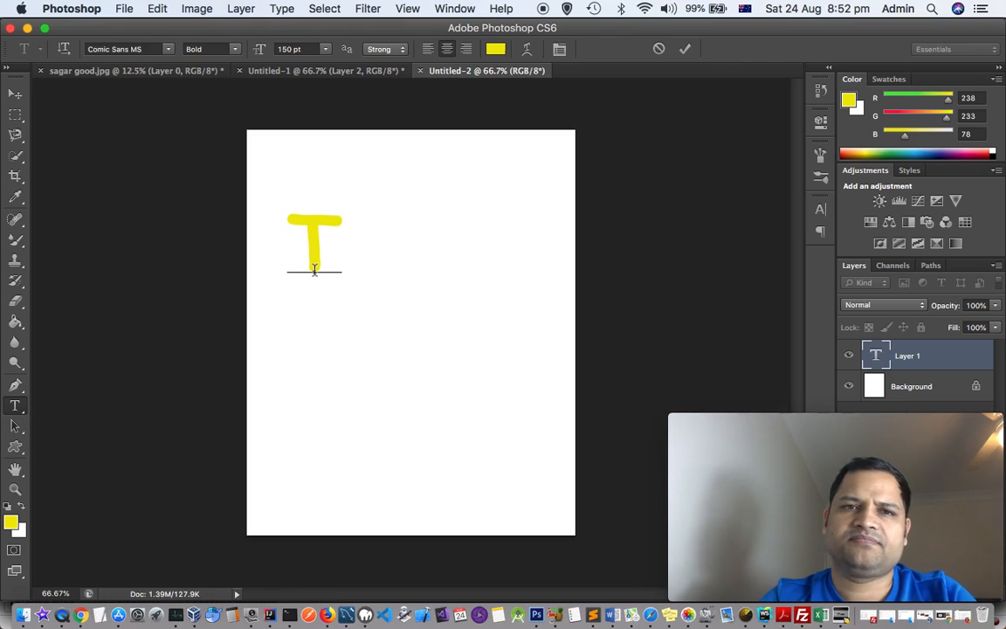
type("ext")
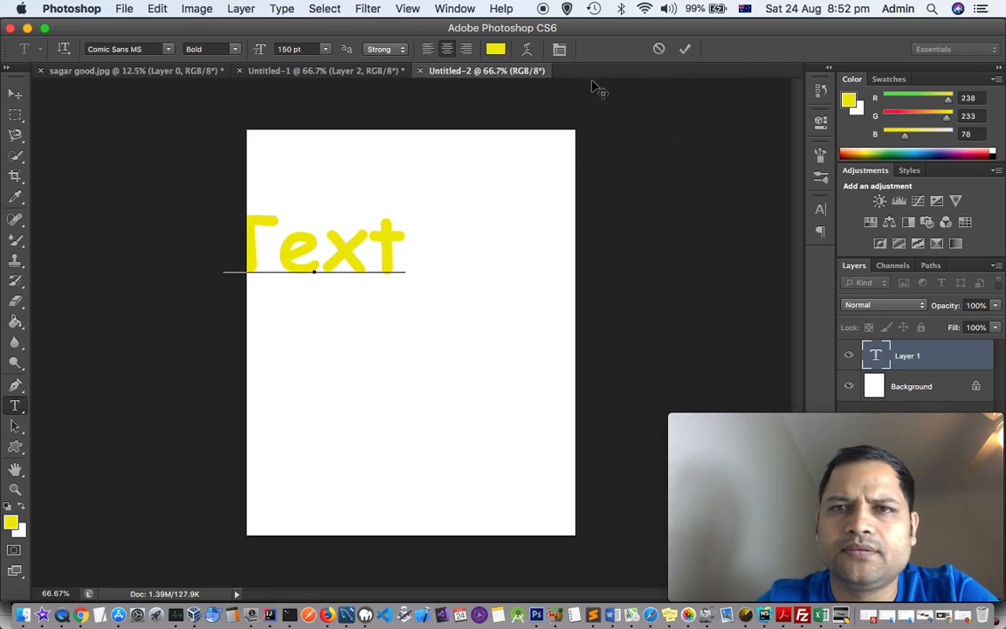
- Recolour the word 'Text' from yellow to red via the Color Picker and commit it
left_click(496, 49)
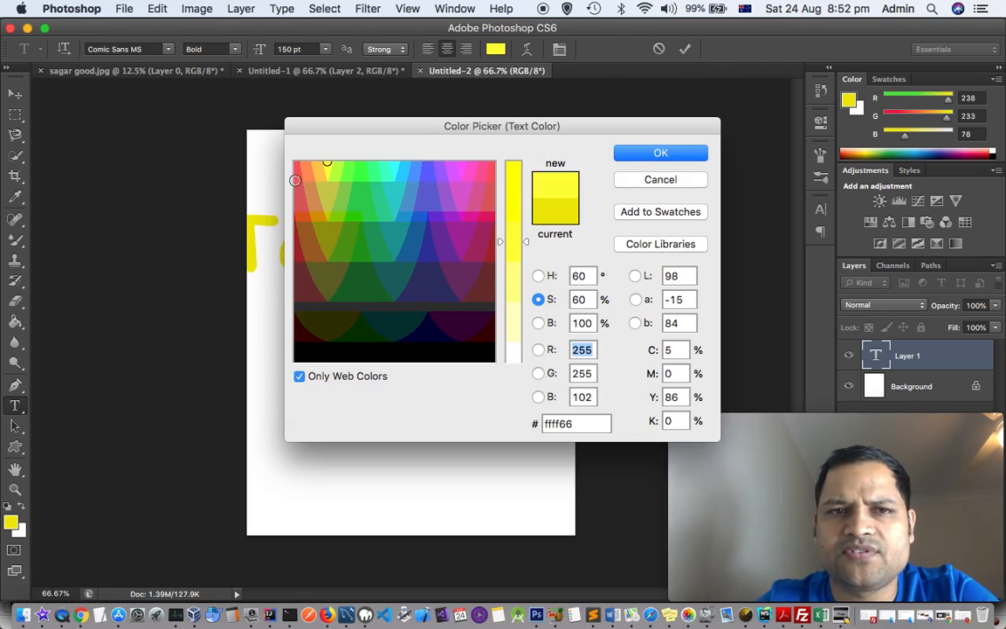
left_click(660, 152)
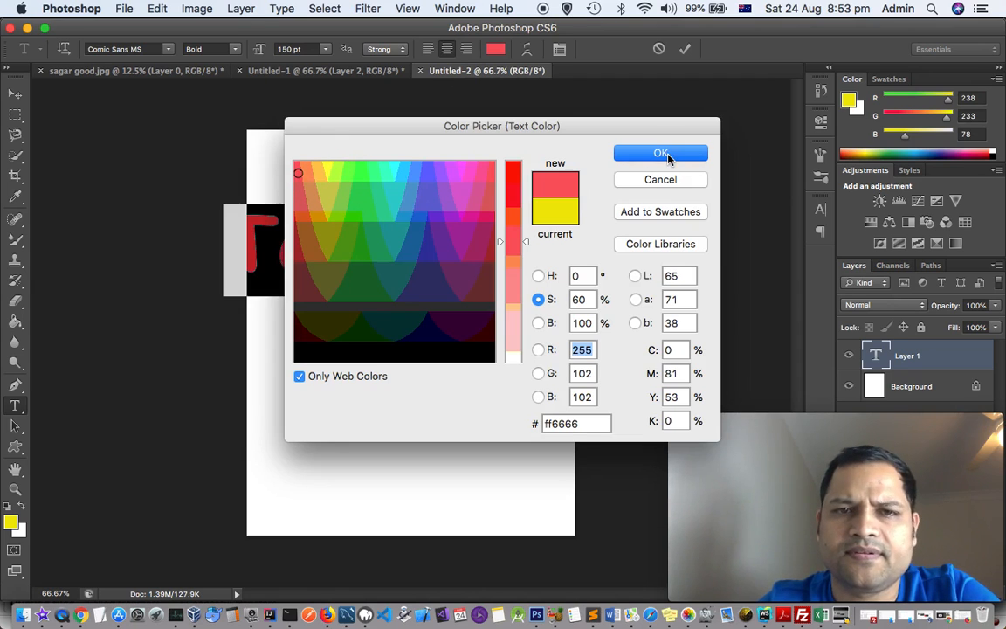
left_click(661, 154)
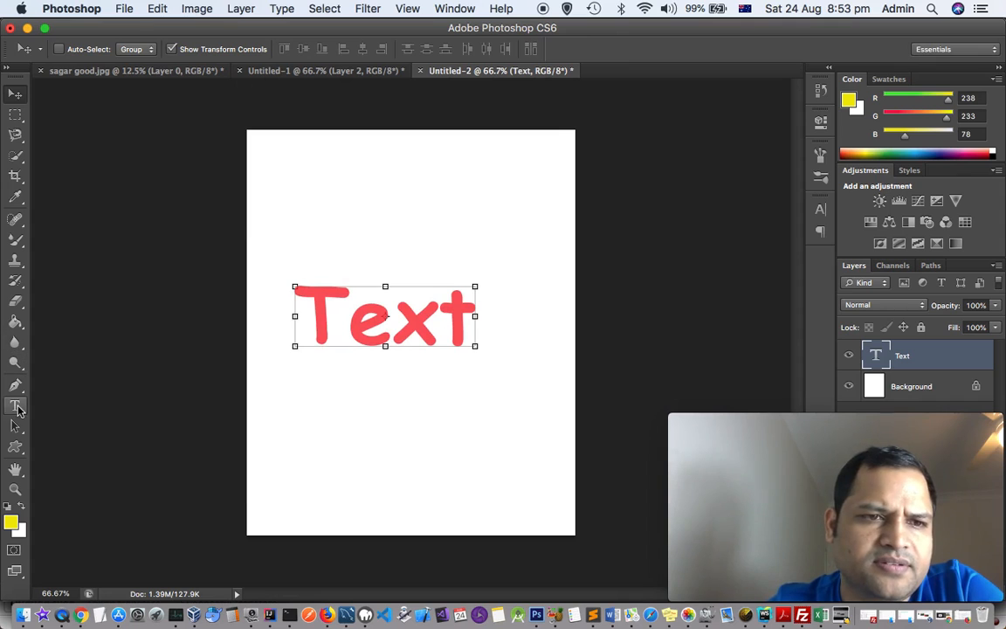
- Enlarge the red 'Text' to a font size of 250
left_click(14, 405)
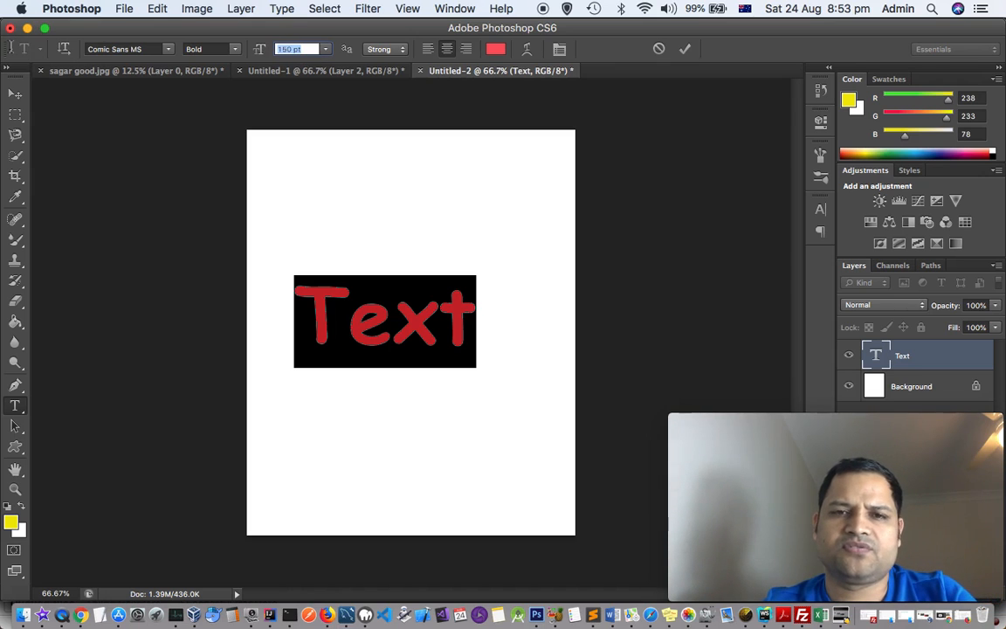
type("250")
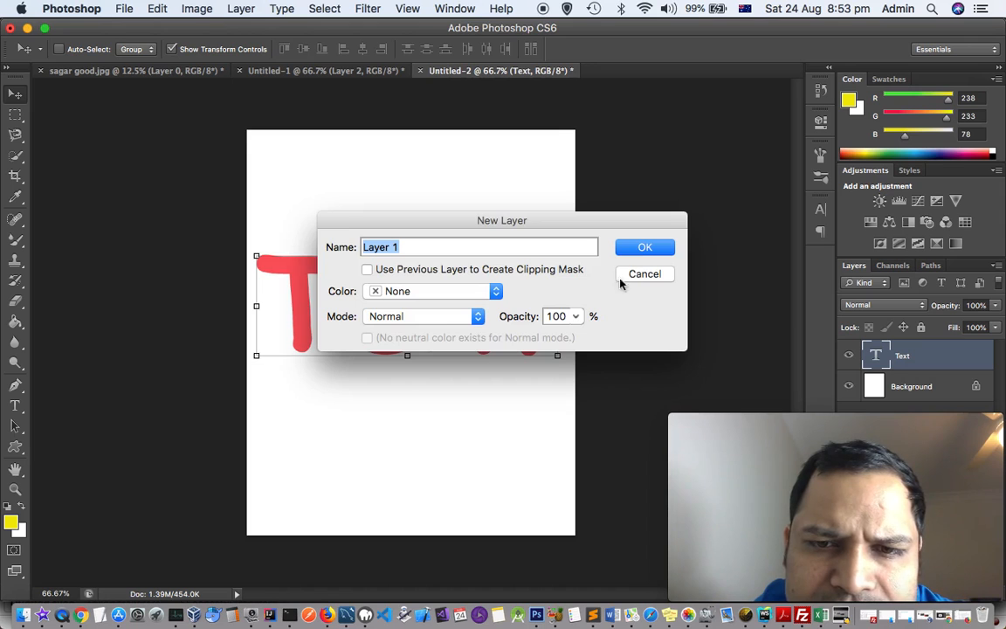
- Create empty Layer 1 beneath the Text layer and select the letters' pixels
left_click(645, 246)
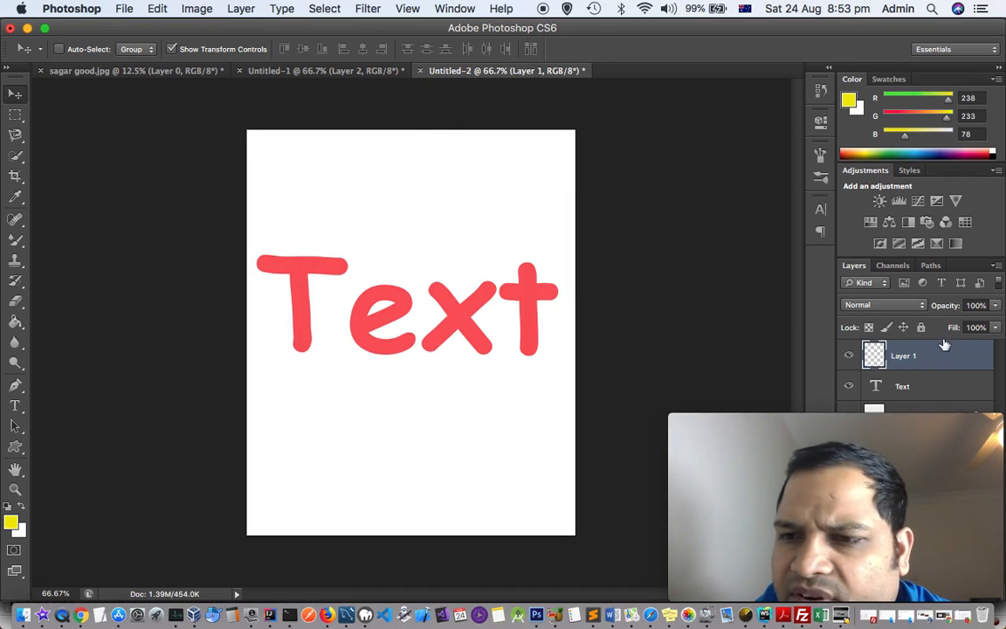
left_click(902, 386)
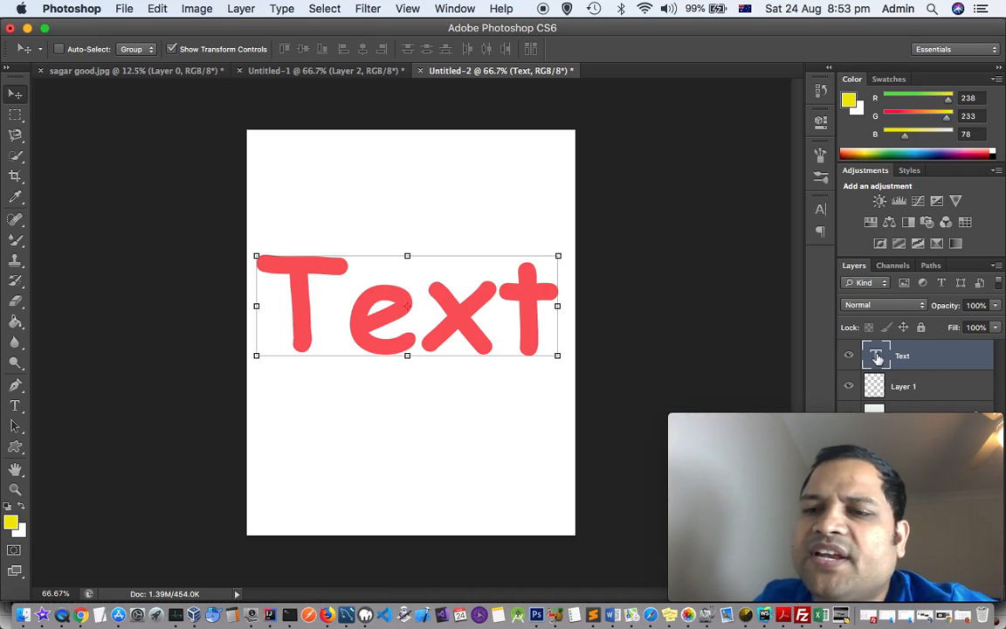
right_click(877, 357)
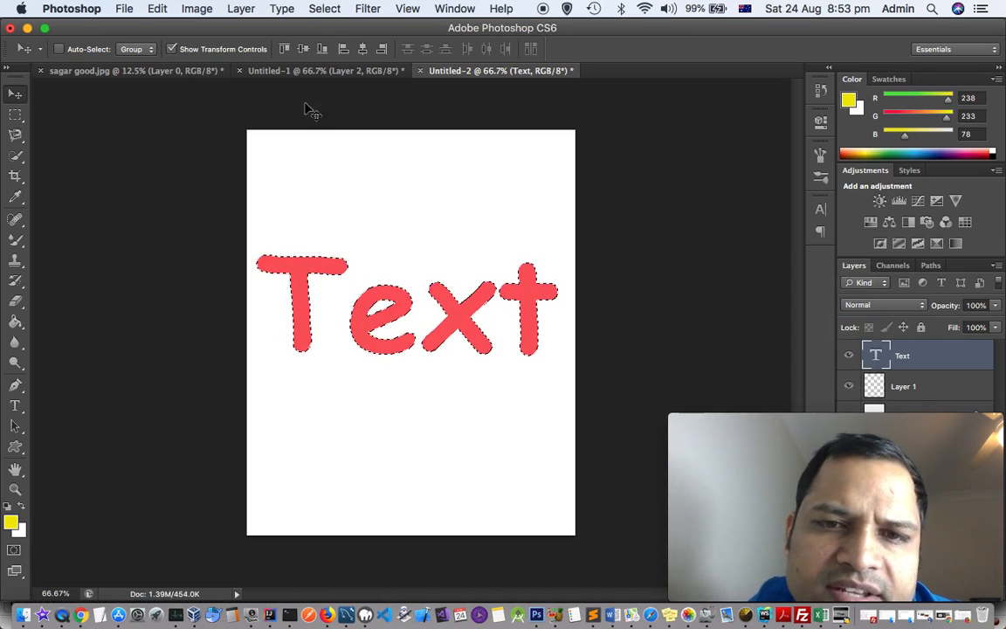
- Expand the letter selection by 20 pixels
left_click(325, 9)
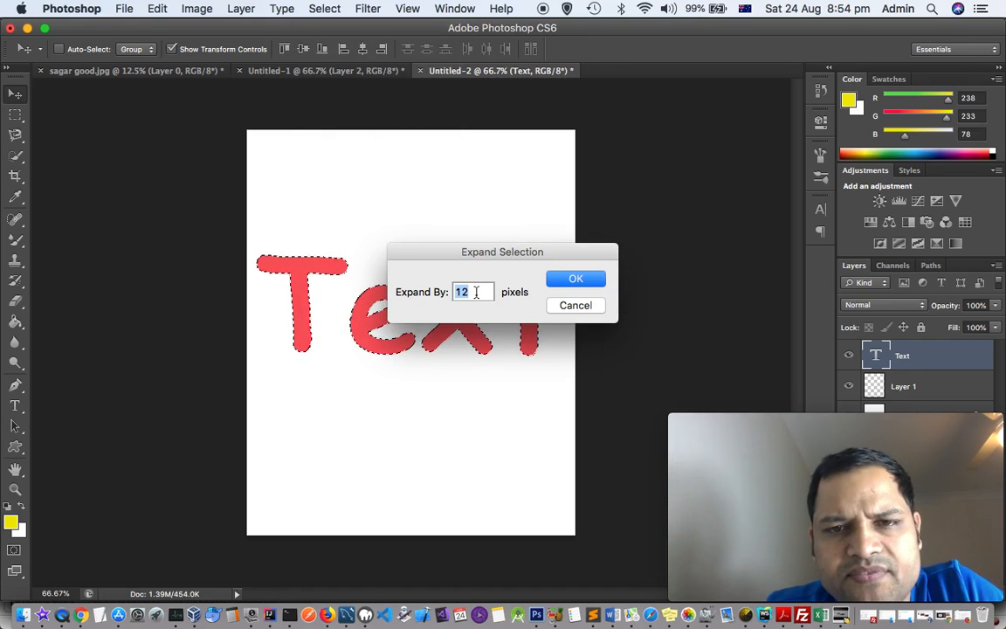
type("20")
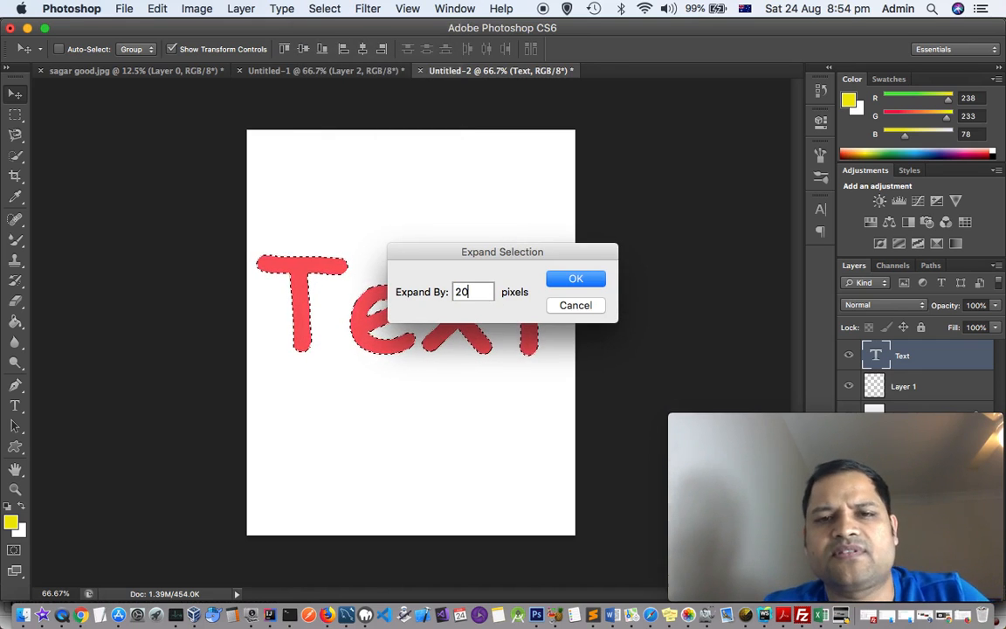
left_click(576, 278)
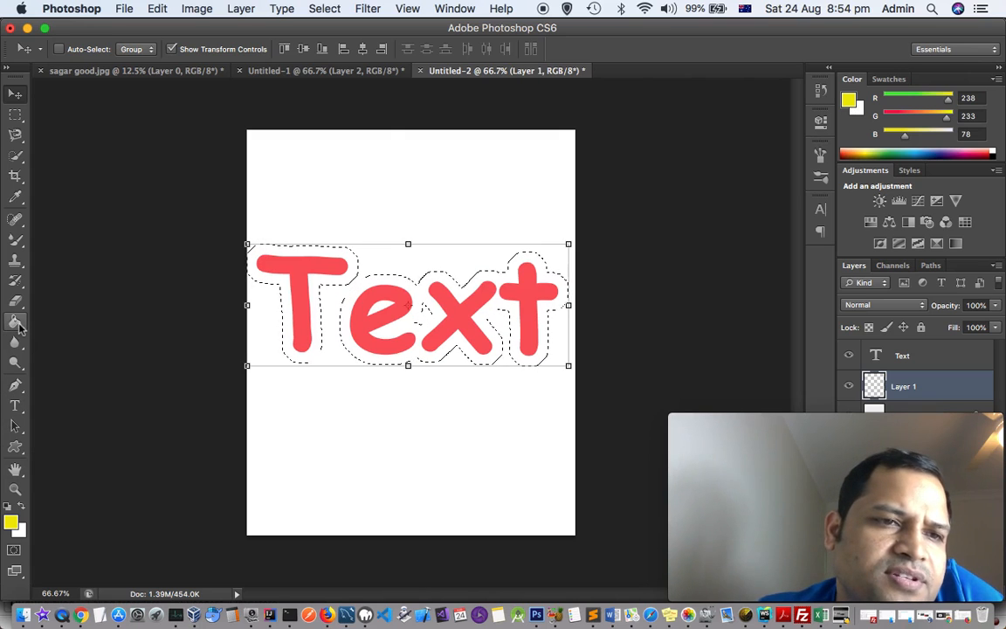
- Fill the expanded selection with yellow on Layer 1, giving 'Text' a thick yellow outline
left_click(14, 323)
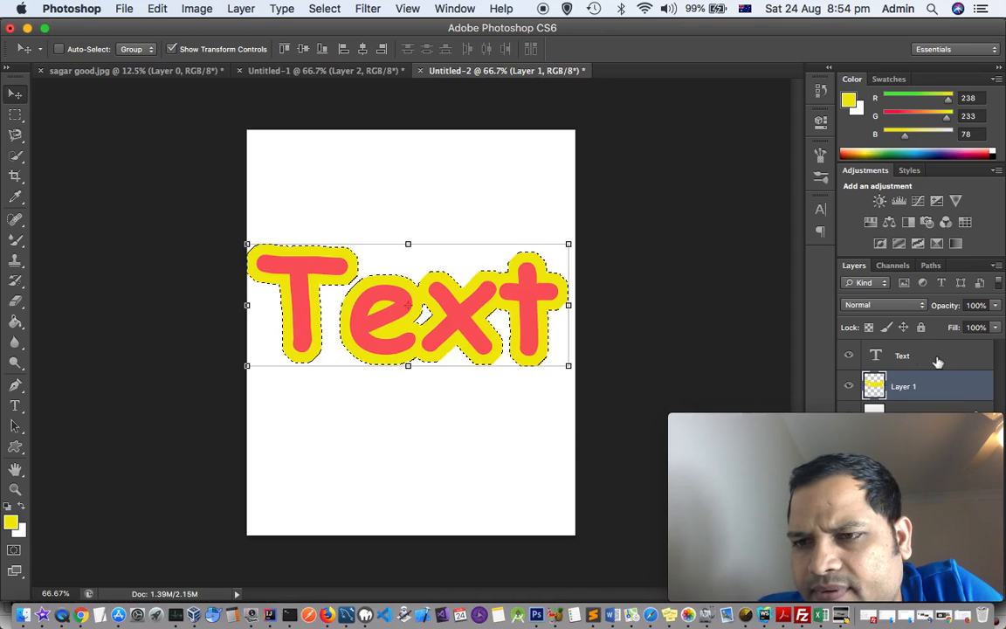
left_click(902, 356)
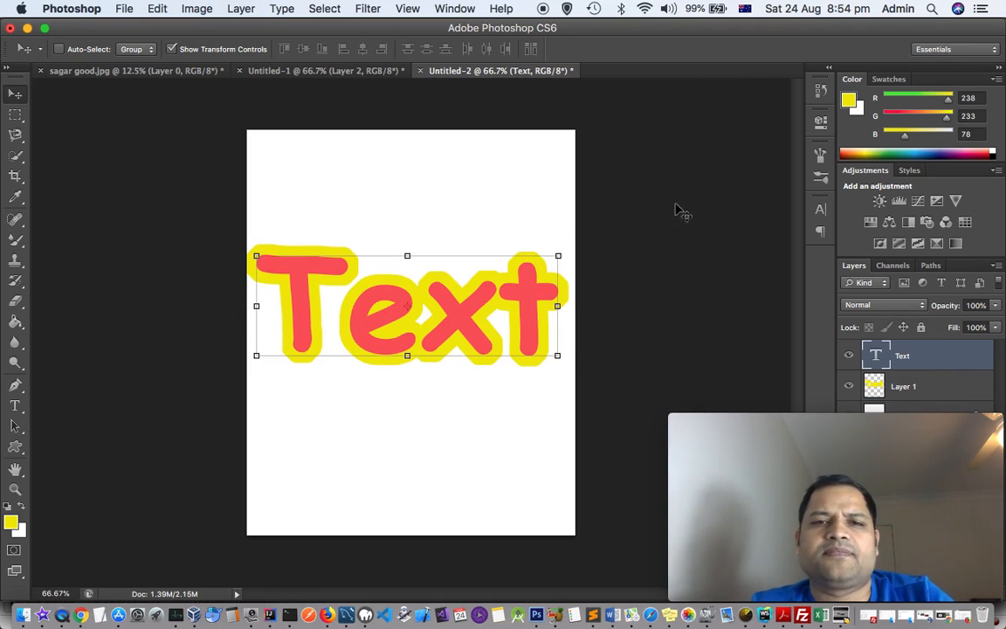
mouse_move(56, 136)
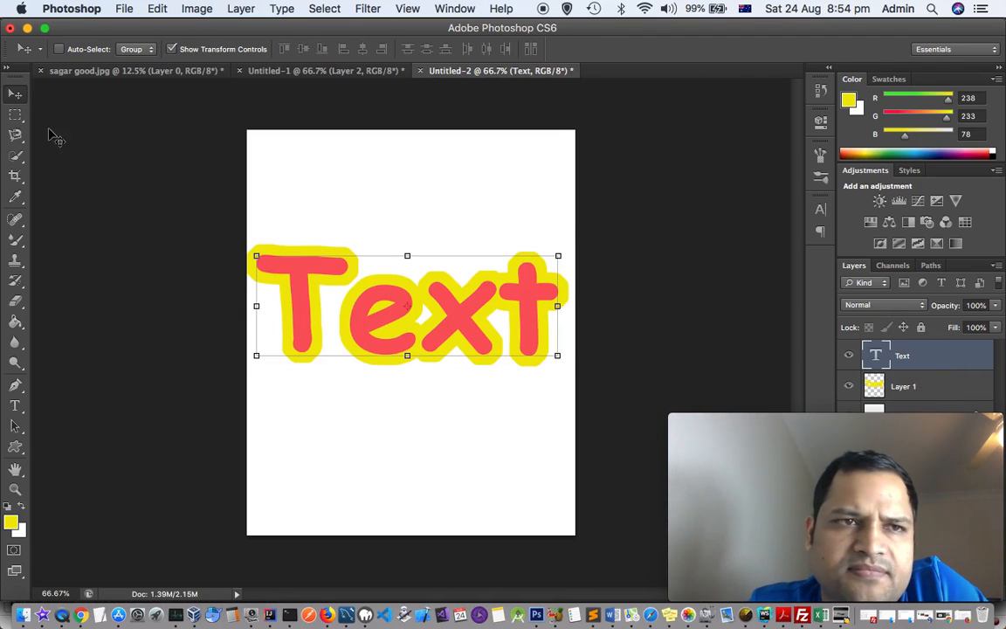
mouse_move(304, 271)
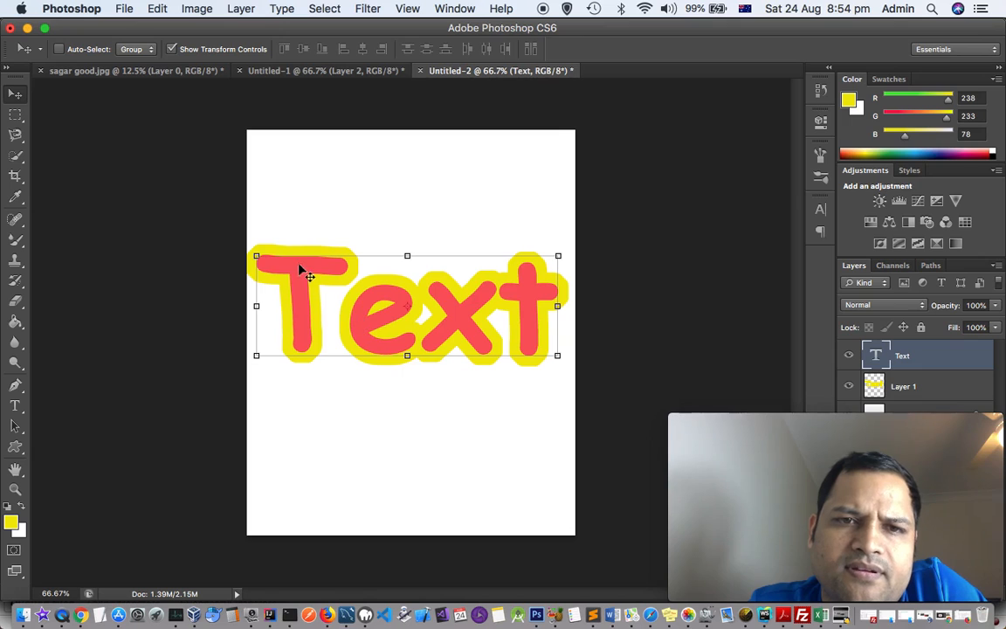
mouse_move(771, 342)
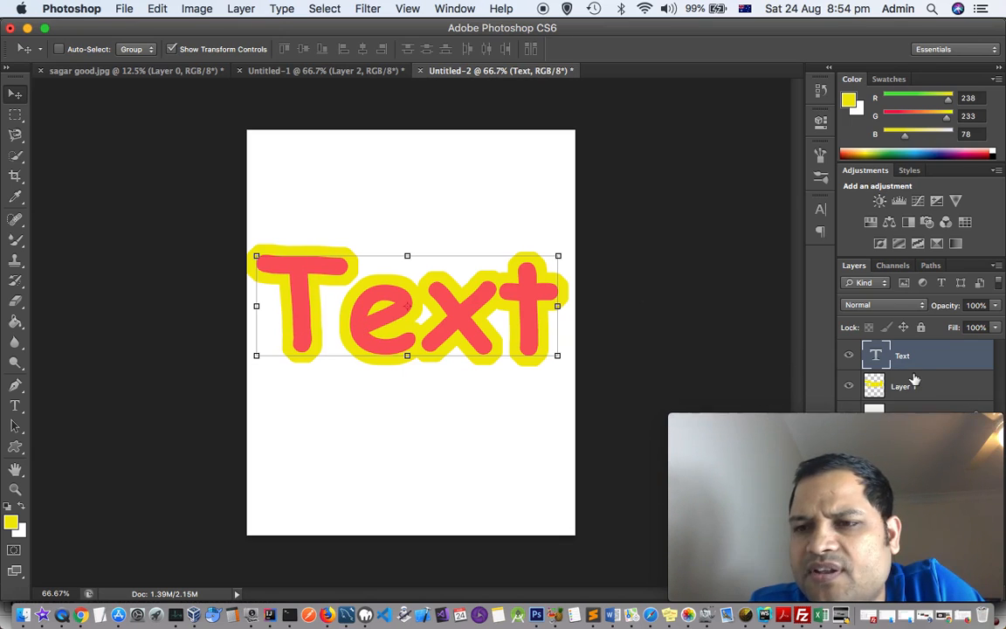
- Bring up the layer context menu with Merge Down, Merge Visible and Flatten Image for the outline layer
right_click(902, 357)
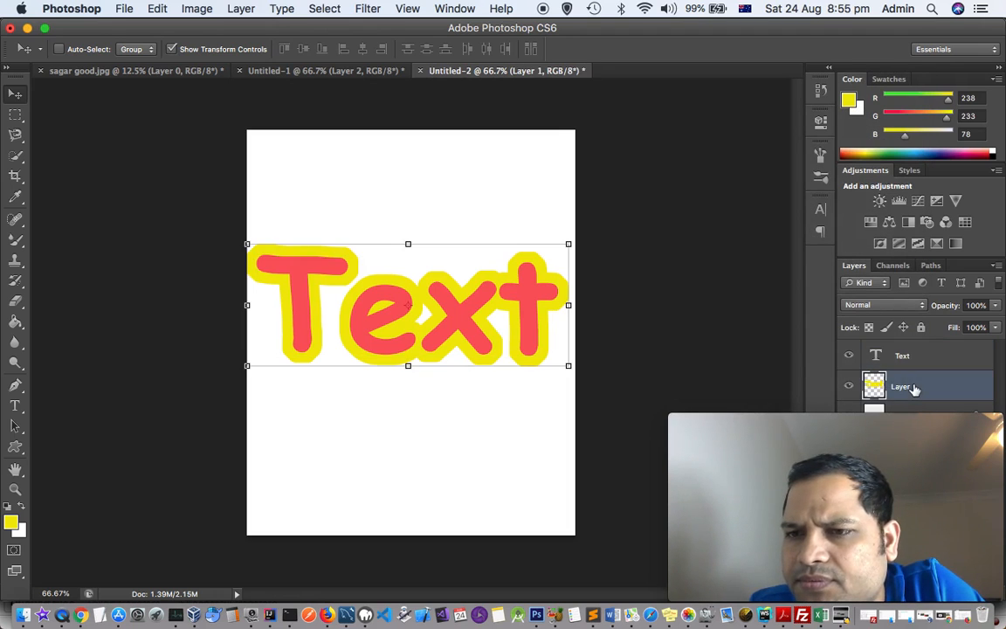
right_click(902, 386)
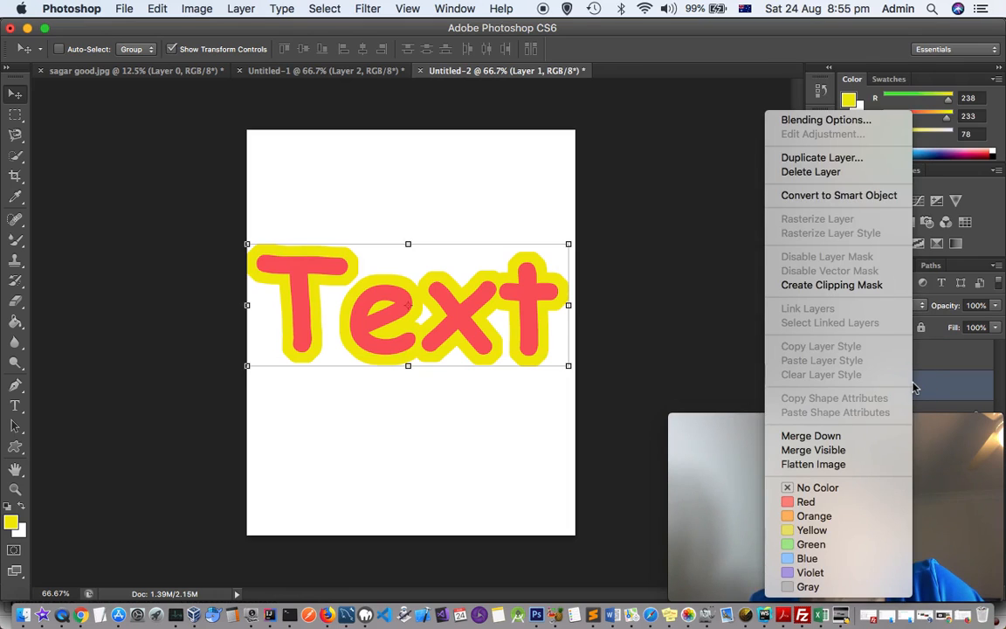
mouse_move(917, 385)
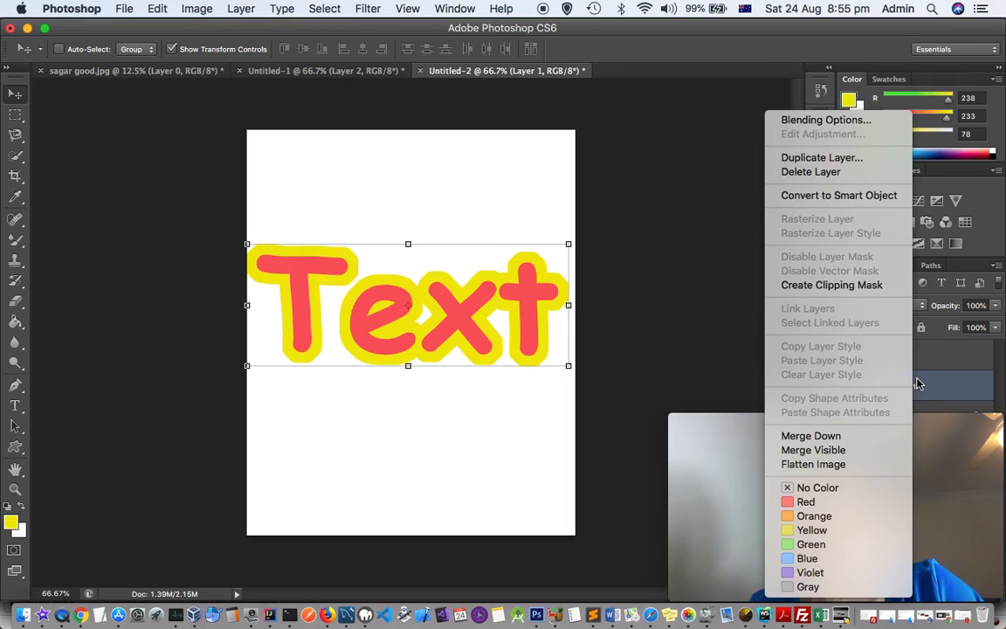
mouse_move(940, 374)
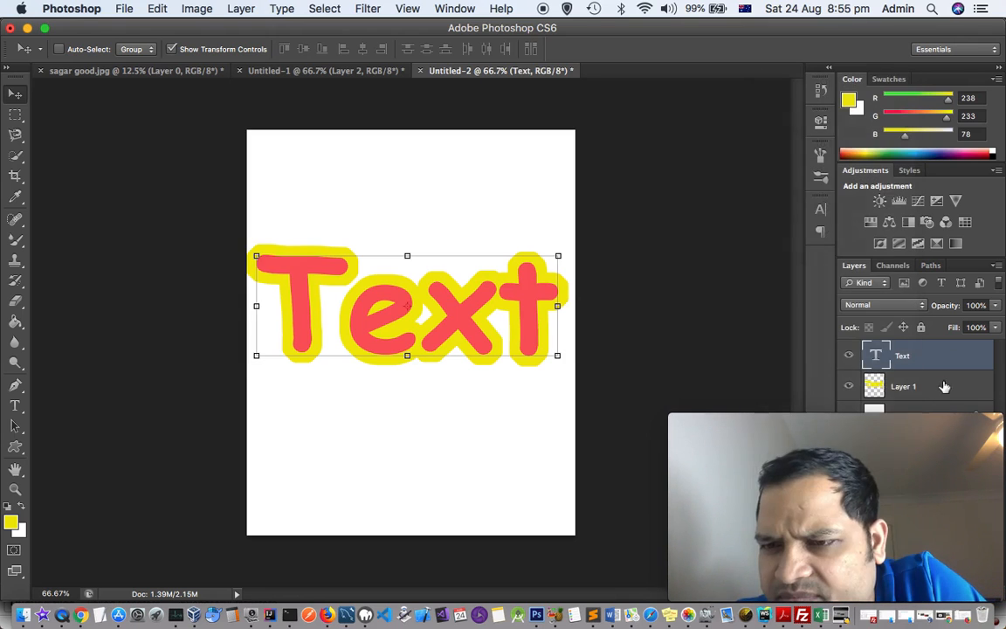
right_click(905, 386)
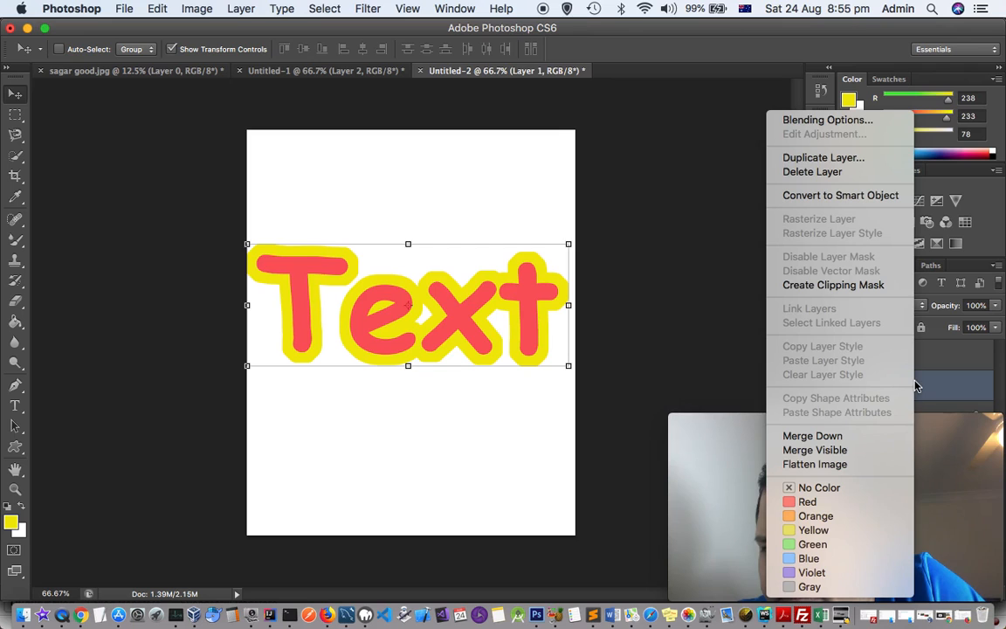